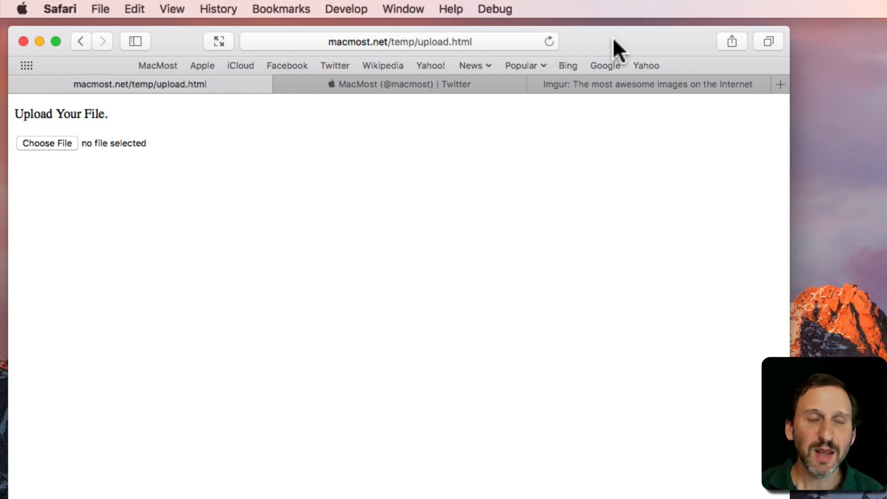
{"action": "mouse_move", "coordinate": [53, 147]}
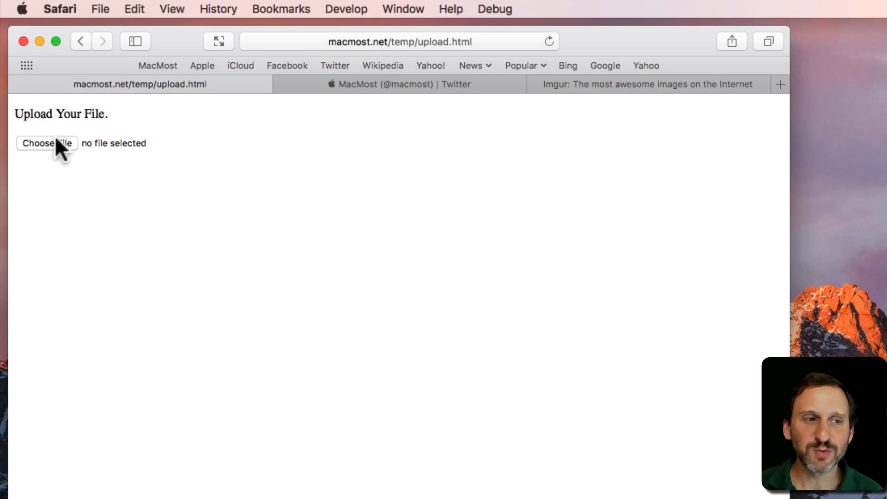
Step: Navigate the Choose File picker to iCloud Drive > Documents > Project A and preview IMG_0013.JPG
{"action": "left_click", "coordinate": [47, 143]}
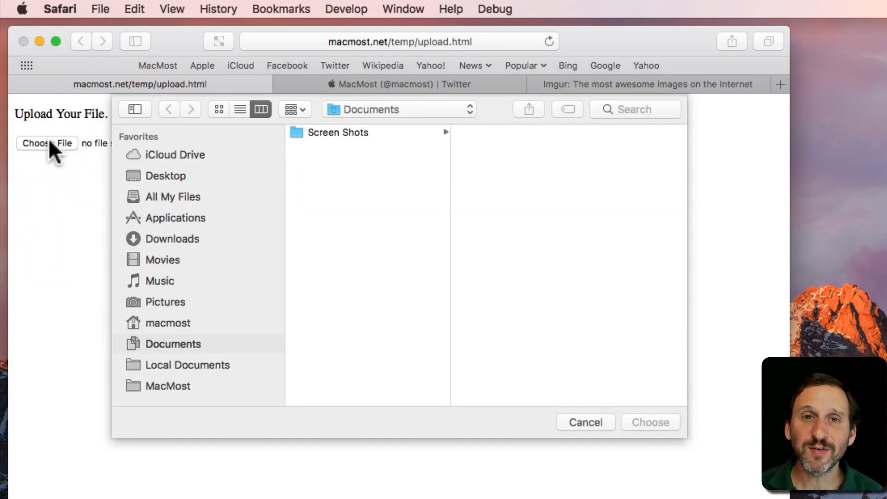
{"action": "mouse_move", "coordinate": [176, 173]}
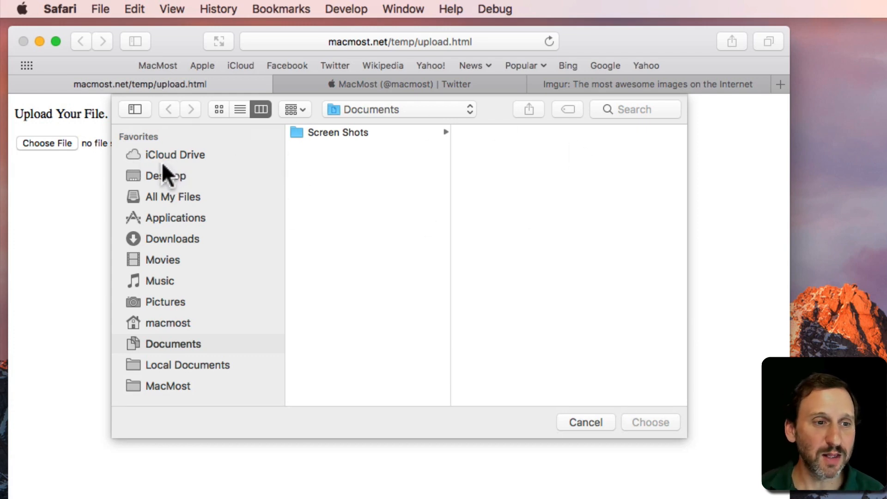
{"action": "left_click", "coordinate": [175, 155]}
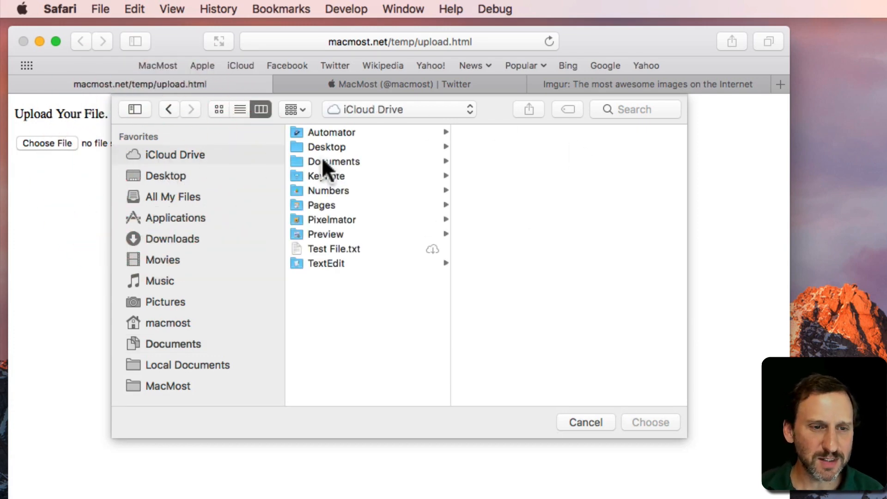
{"action": "left_click", "coordinate": [334, 161]}
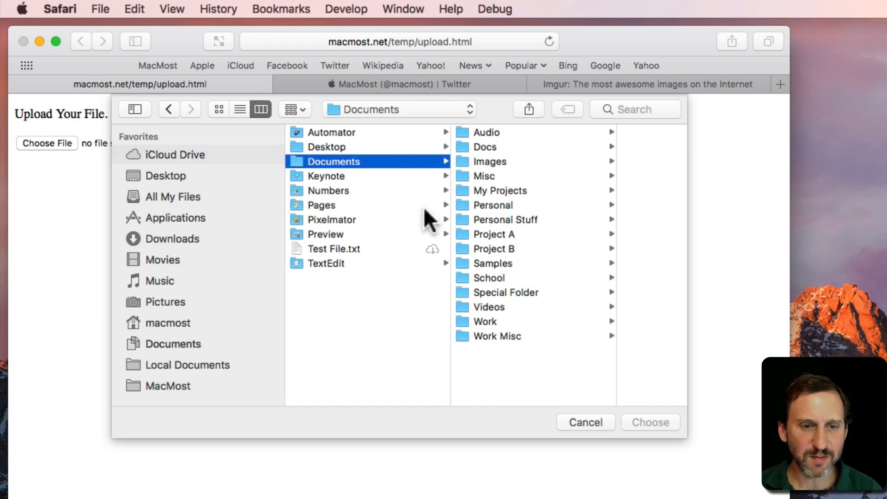
{"action": "left_click", "coordinate": [498, 234]}
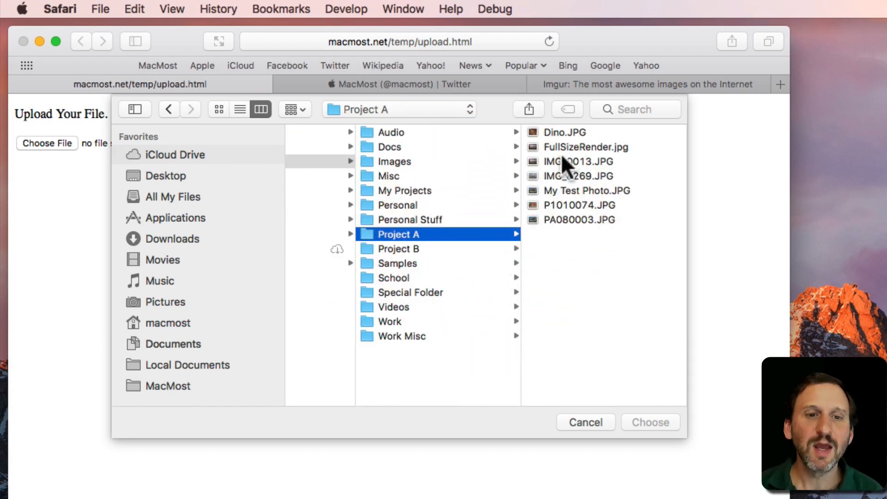
{"action": "left_click", "coordinate": [579, 161]}
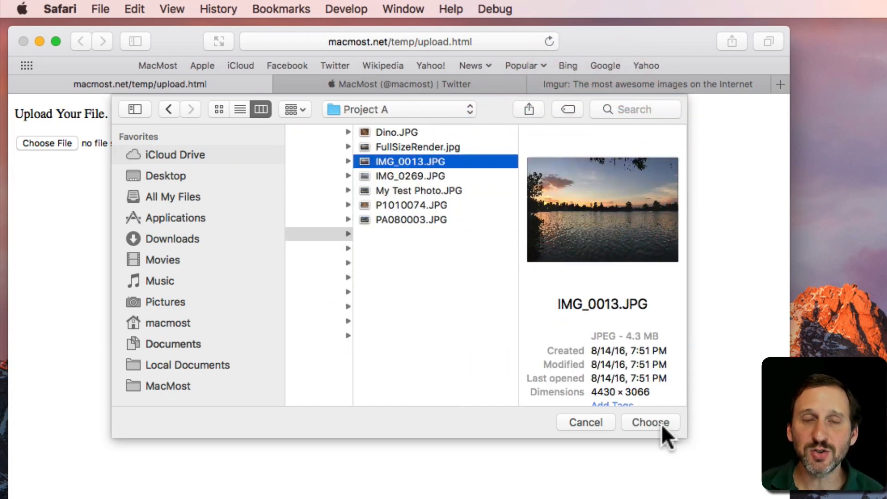
{"action": "mouse_move", "coordinate": [586, 422]}
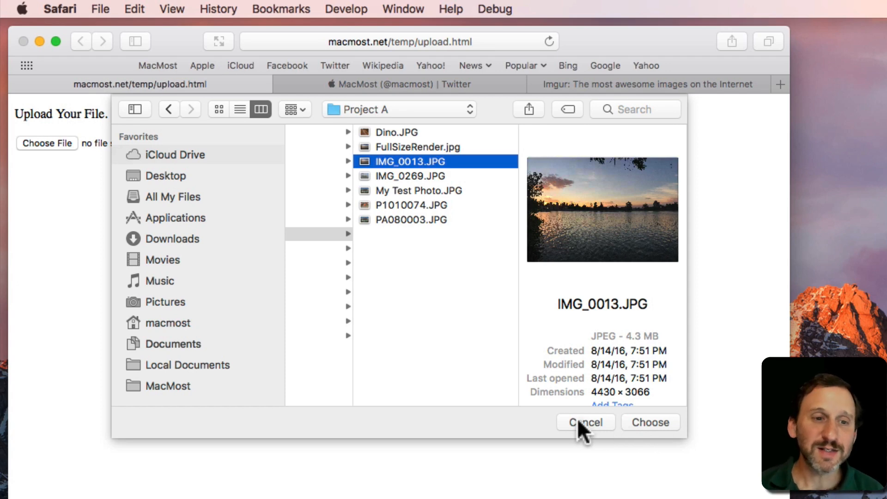
{"action": "mouse_move", "coordinate": [207, 196]}
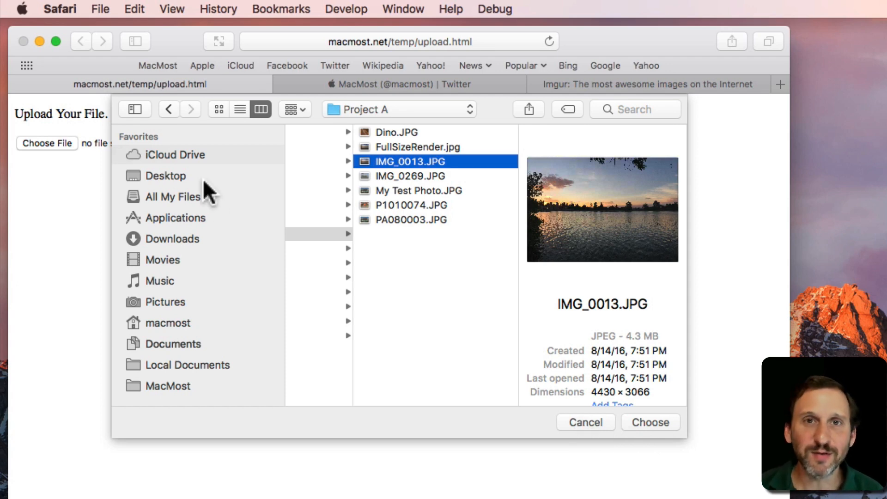
{"action": "mouse_move", "coordinate": [626, 419]}
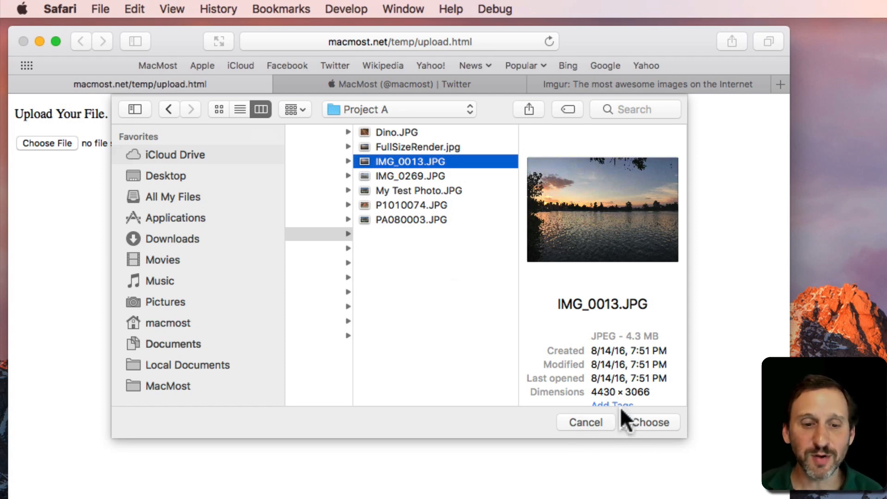
{"action": "mouse_move", "coordinate": [586, 422]}
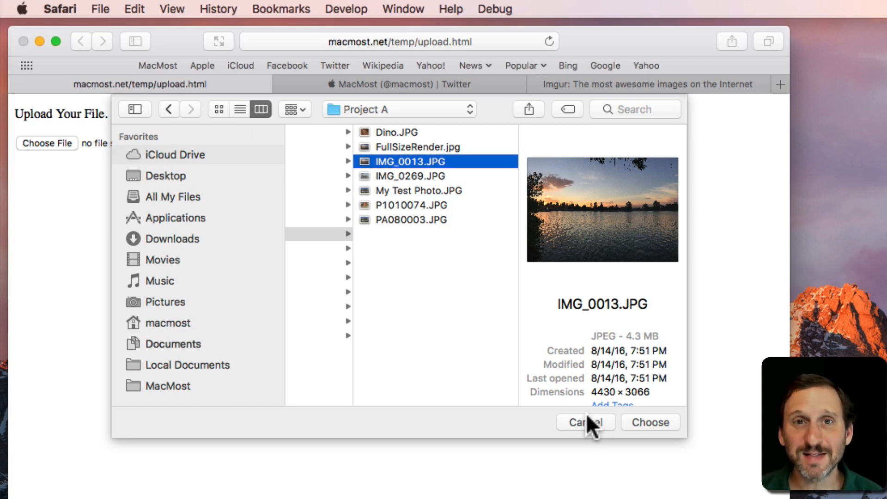
Step: Reopen the file picker and search the Mac for 'dino.jpg', matching Dino.JPG in Project A
{"action": "left_click", "coordinate": [585, 423]}
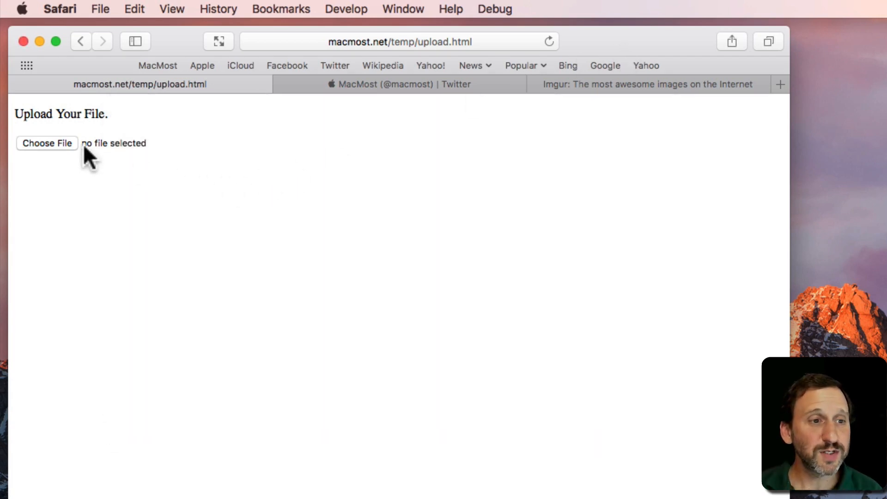
{"action": "left_click", "coordinate": [47, 143]}
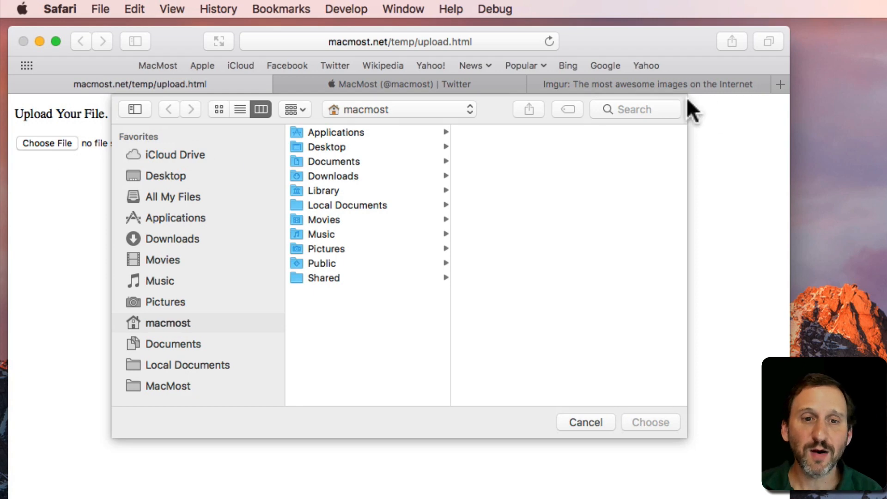
{"action": "left_click", "coordinate": [634, 109]}
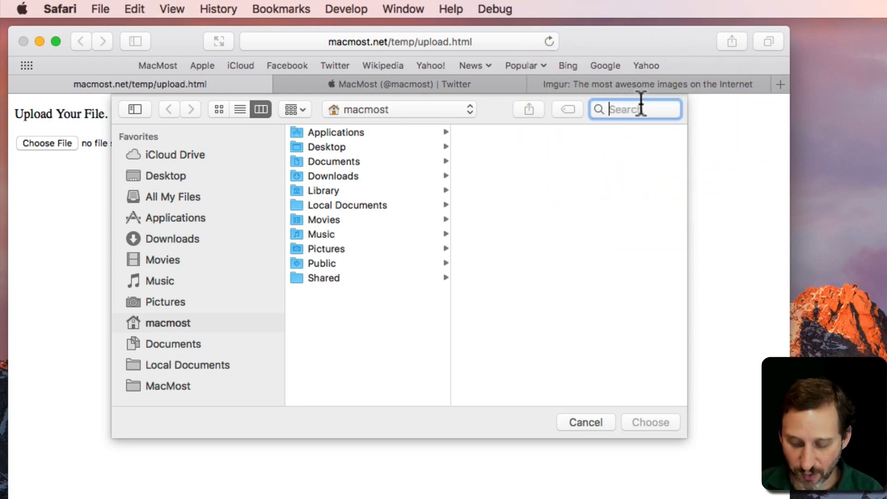
{"action": "type", "text": "dino.jpg"}
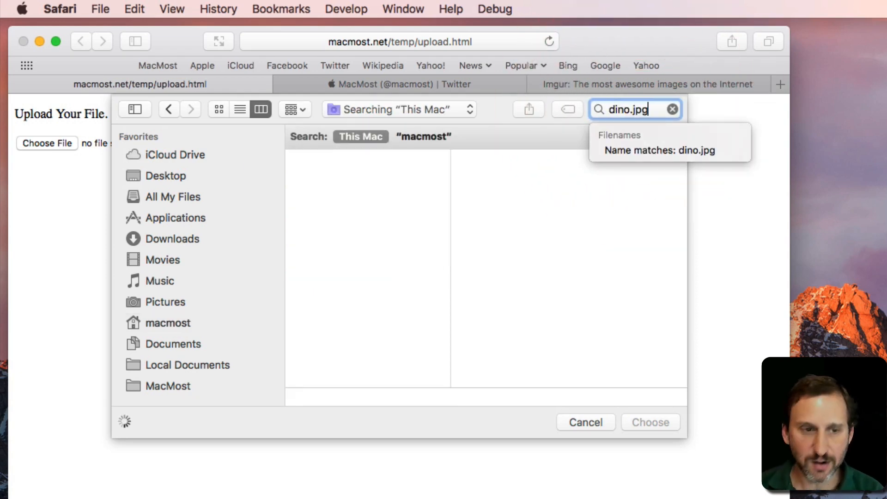
{"action": "left_click", "coordinate": [669, 150]}
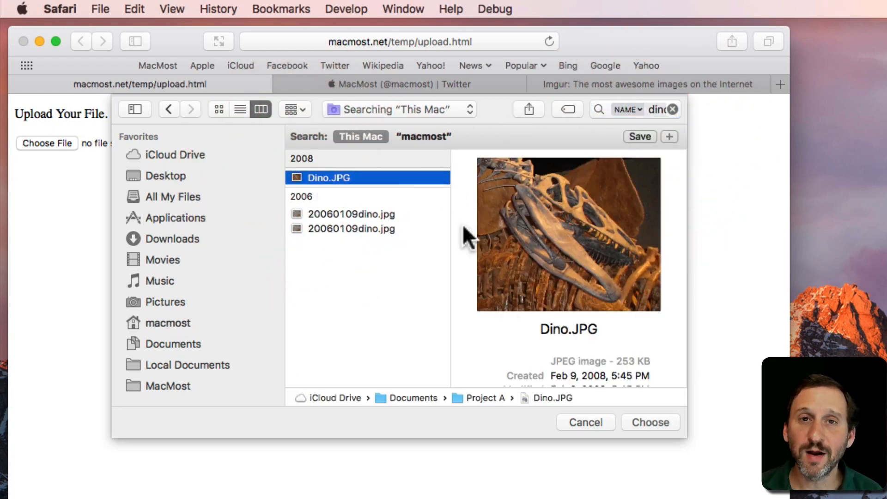
{"action": "mouse_move", "coordinate": [657, 430]}
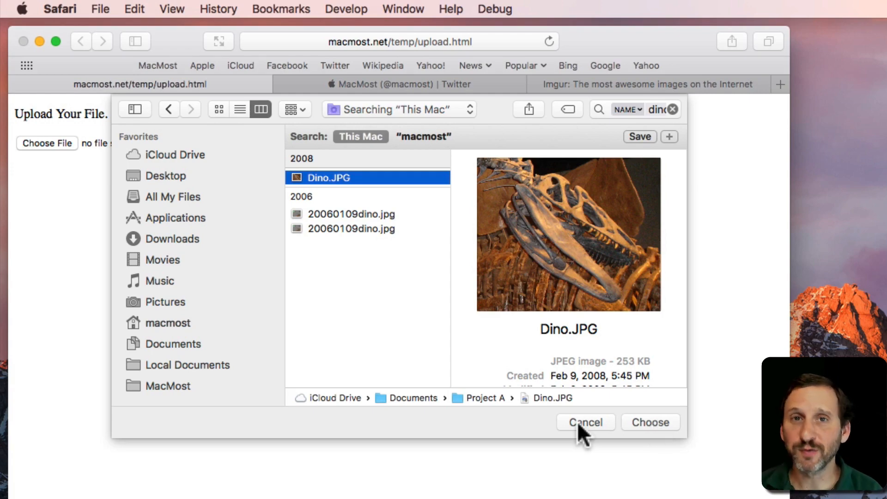
{"action": "mouse_move", "coordinate": [602, 283]}
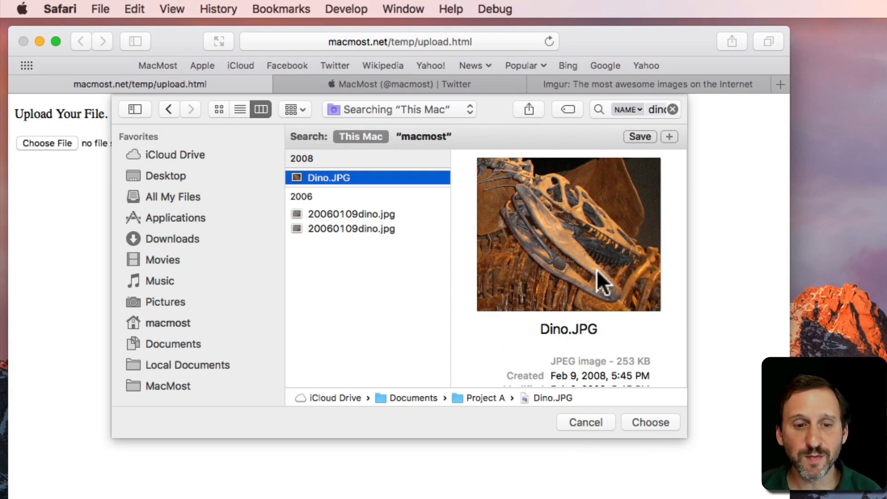
Step: Dismiss the picker and show Documents > Project A in a new Finder window beside Safari
{"action": "left_click", "coordinate": [585, 422]}
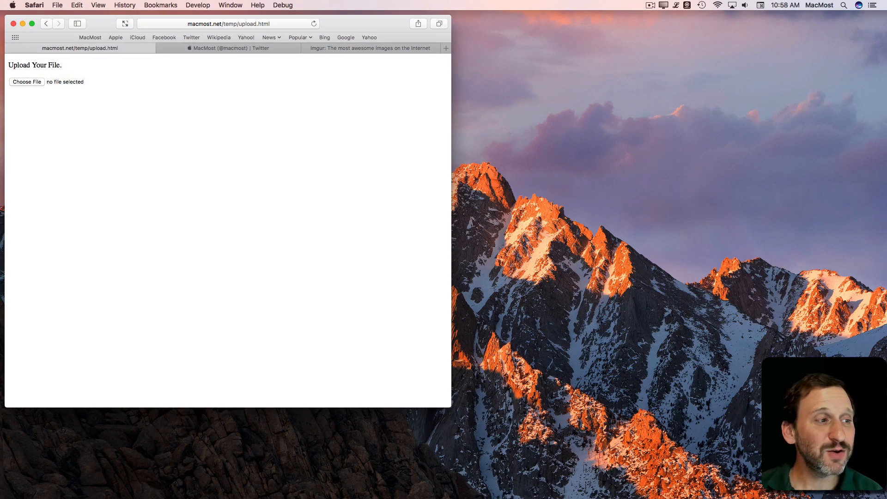
{"action": "left_click", "coordinate": [26, 81]}
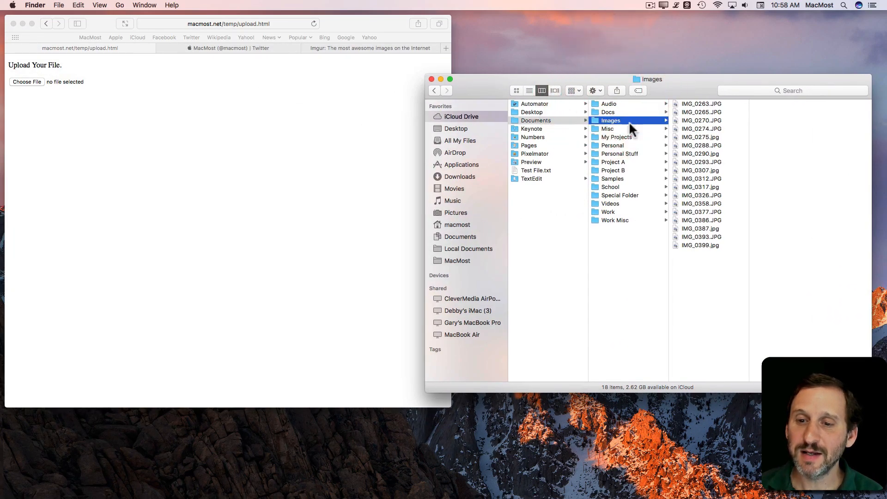
{"action": "left_click", "coordinate": [613, 162]}
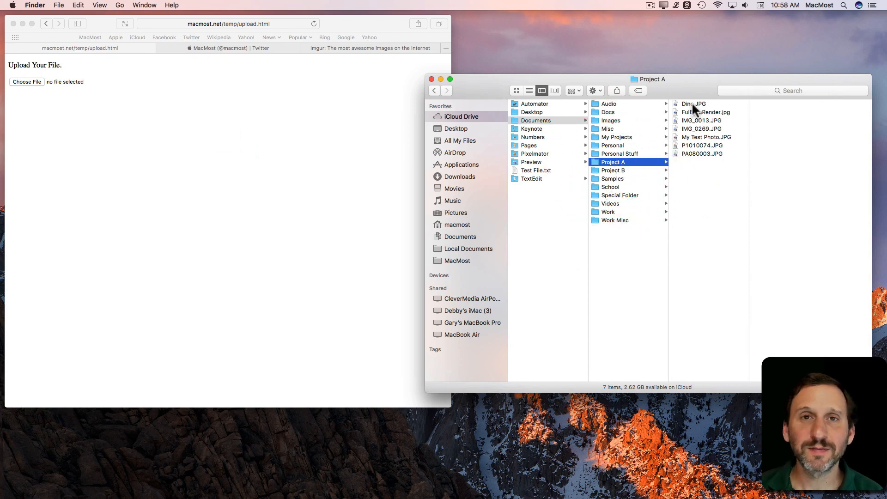
Step: Return to the upload page, reopen its picker at Project A with Dino.JPG previewed, then dismiss it
{"action": "left_click", "coordinate": [26, 81]}
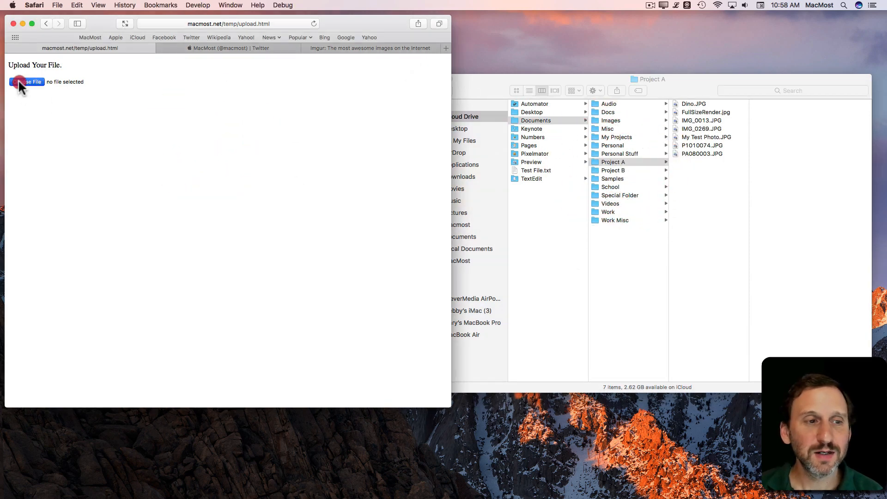
{"action": "left_click", "coordinate": [27, 81]}
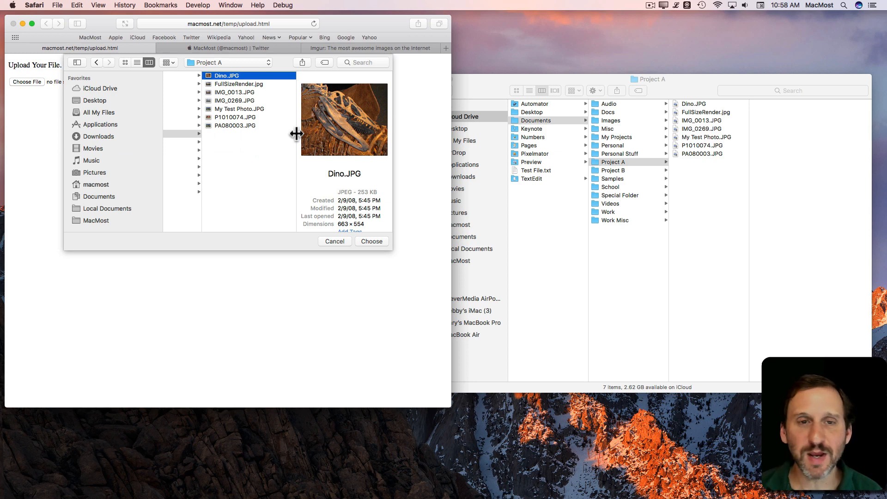
{"action": "mouse_move", "coordinate": [160, 85]}
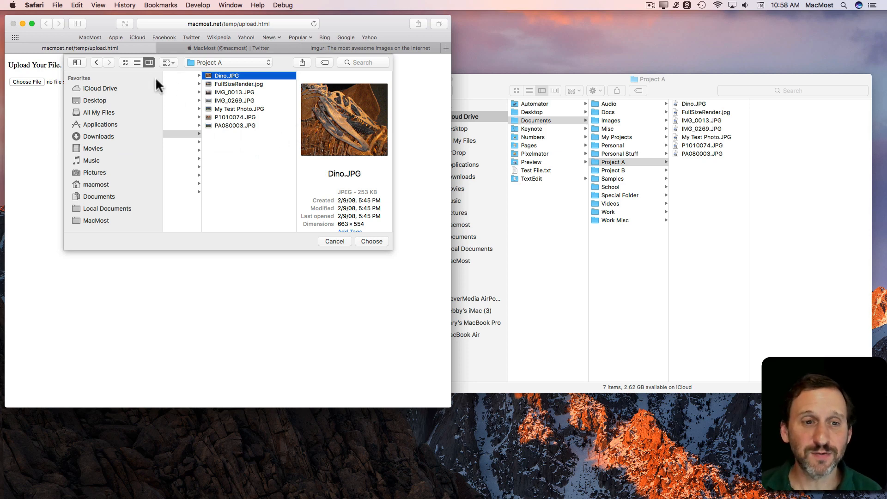
{"action": "mouse_move", "coordinate": [212, 84]}
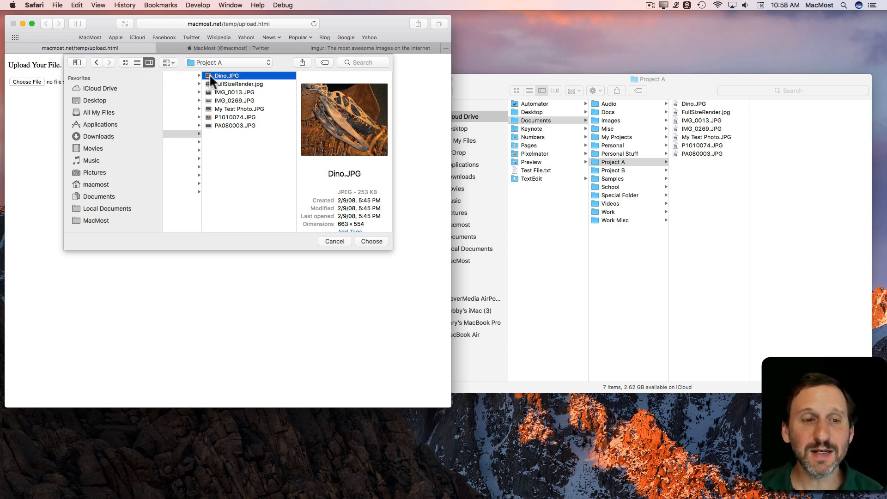
{"action": "mouse_move", "coordinate": [225, 81]}
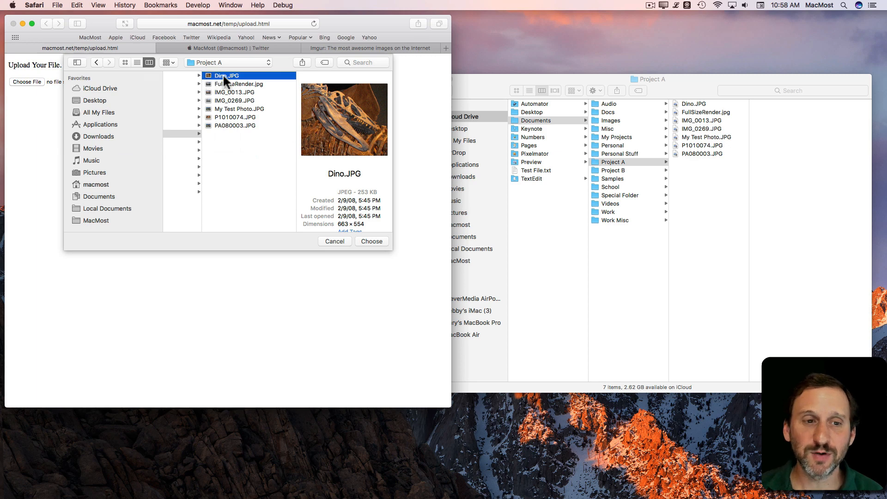
{"action": "mouse_move", "coordinate": [279, 91]}
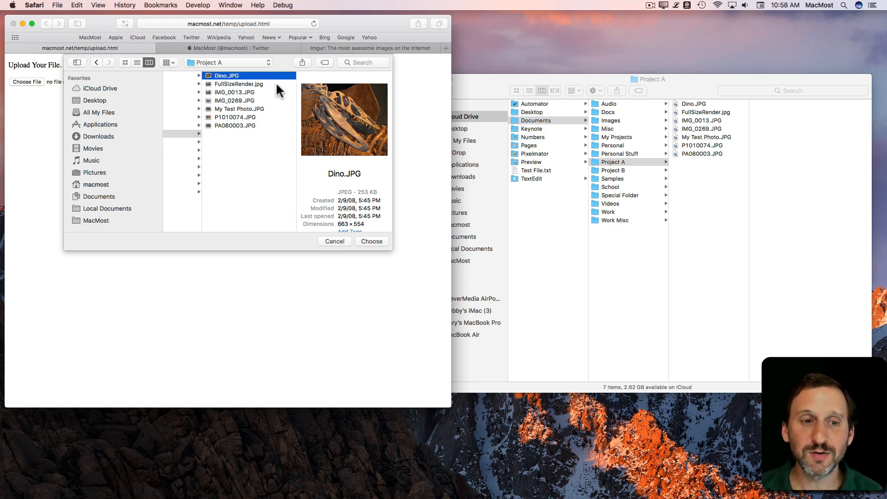
{"action": "mouse_move", "coordinate": [334, 244]}
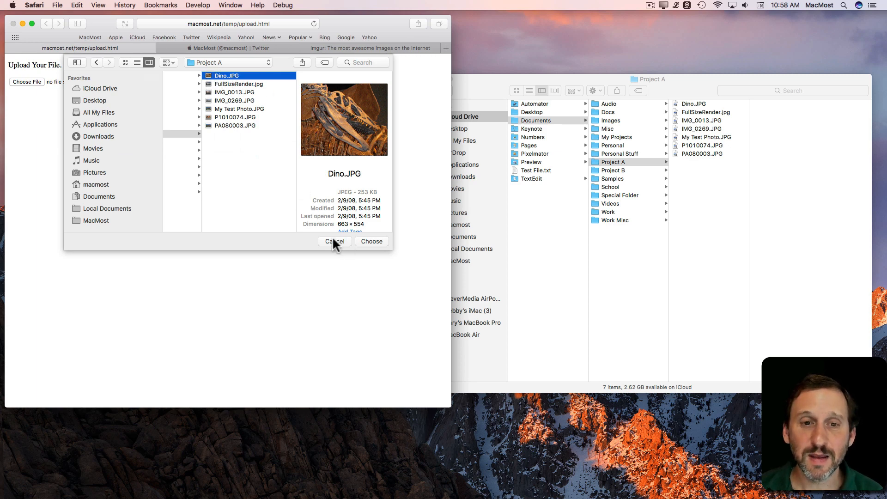
{"action": "left_click", "coordinate": [334, 242]}
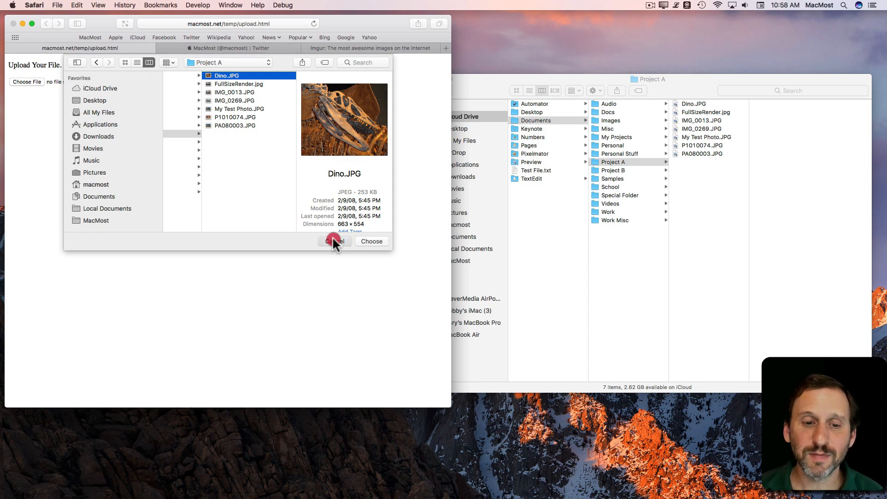
{"action": "left_click", "coordinate": [333, 241]}
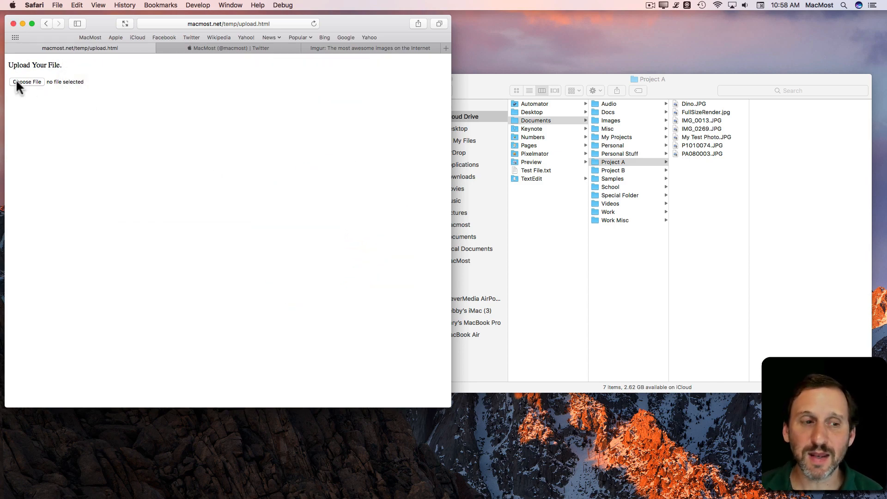
{"action": "mouse_move", "coordinate": [650, 113]}
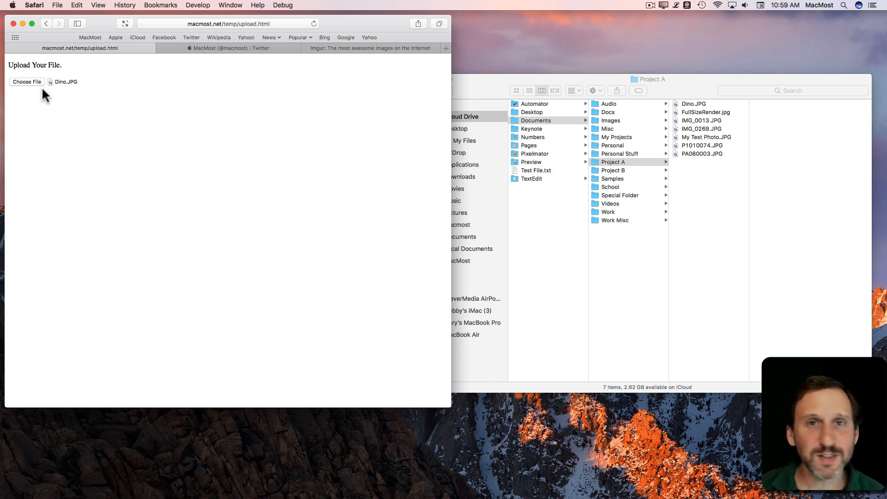
{"action": "mouse_move", "coordinate": [27, 87]}
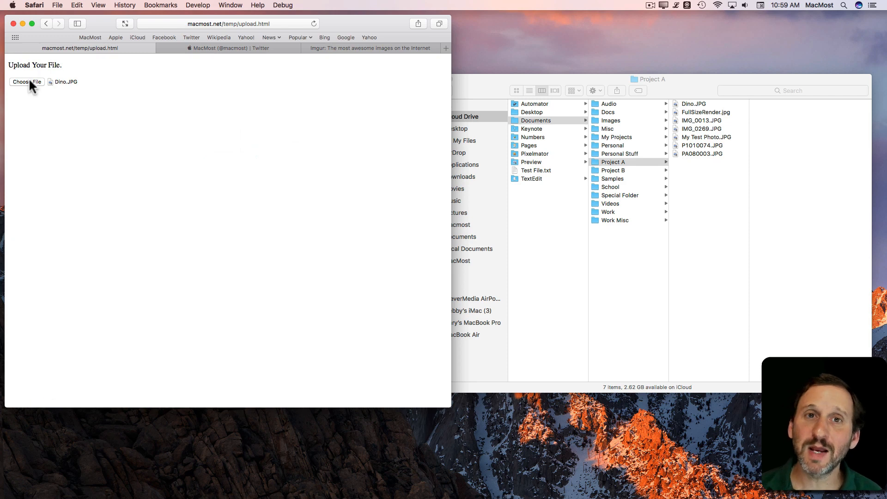
{"action": "mouse_move", "coordinate": [52, 85]}
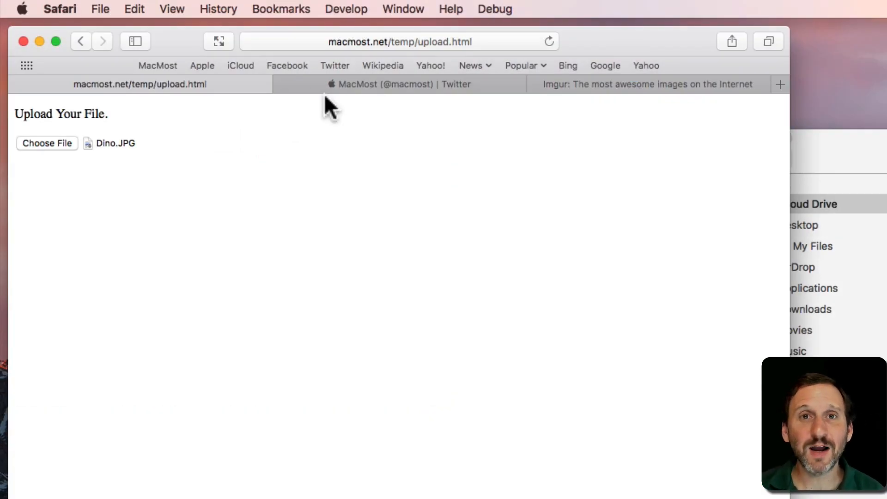
{"action": "mouse_move", "coordinate": [53, 173]}
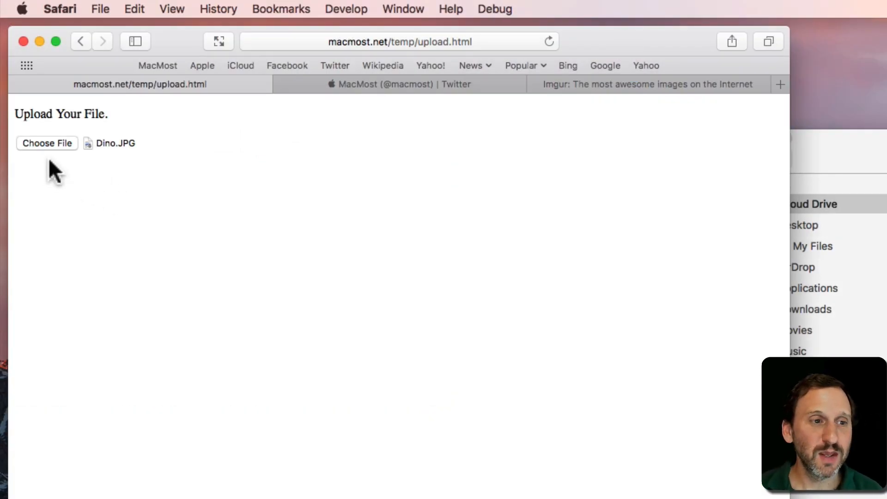
Step: Reopen the Choose File picker and scroll its sidebar down to the Media section
{"action": "left_click", "coordinate": [47, 143]}
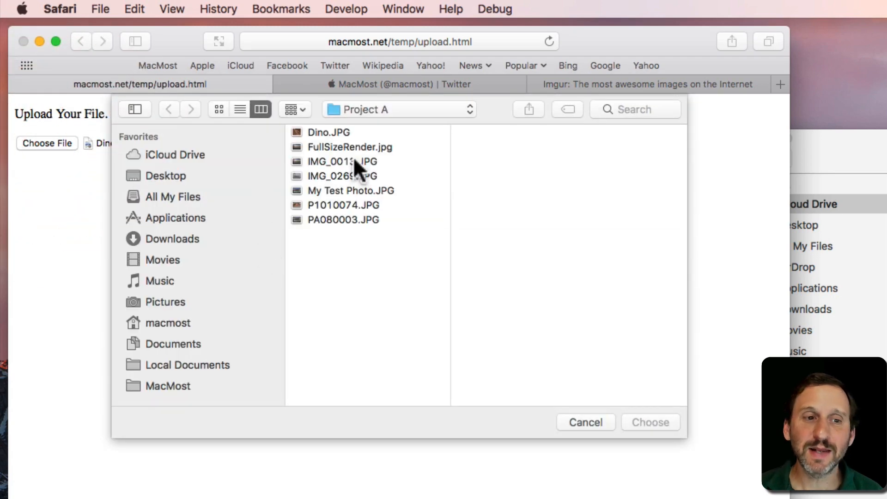
{"action": "scroll", "scroll_direction": "down", "scroll_amount": 3}
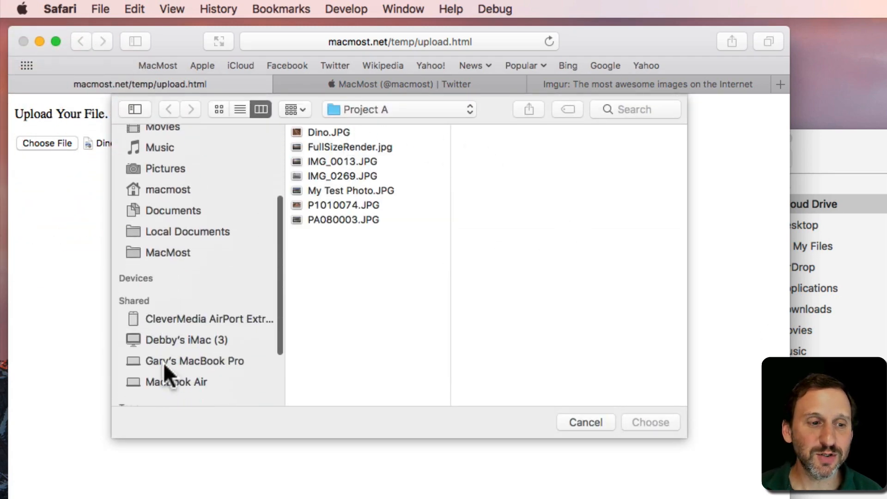
{"action": "scroll", "scroll_direction": "down", "scroll_amount": 3}
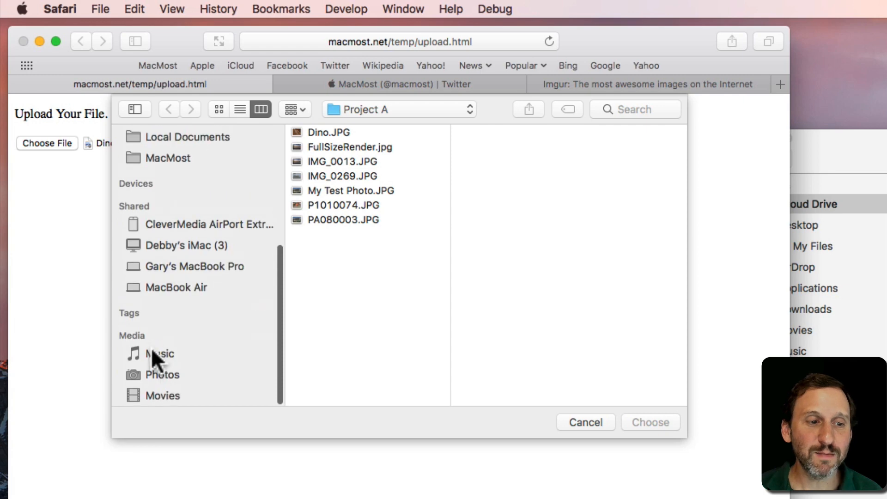
{"action": "mouse_move", "coordinate": [163, 400]}
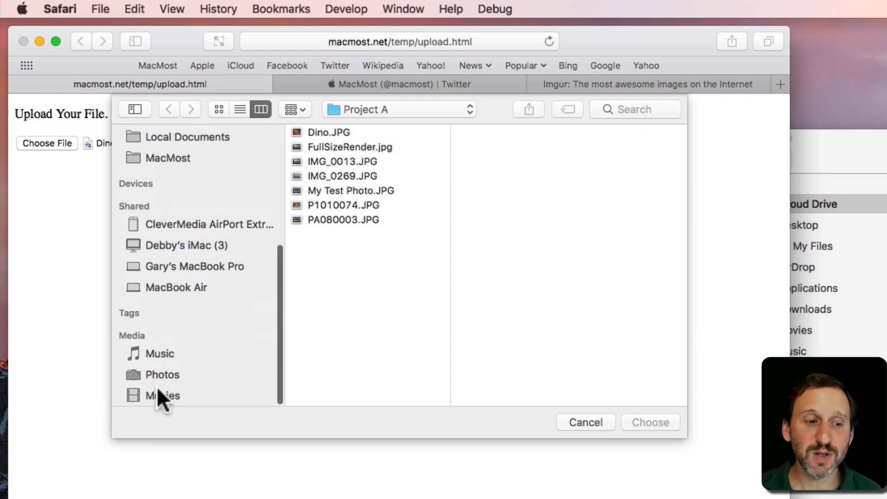
Step: Browse the Photos library in the picker and display the 2014 Japan album's pictures
{"action": "left_click", "coordinate": [163, 374]}
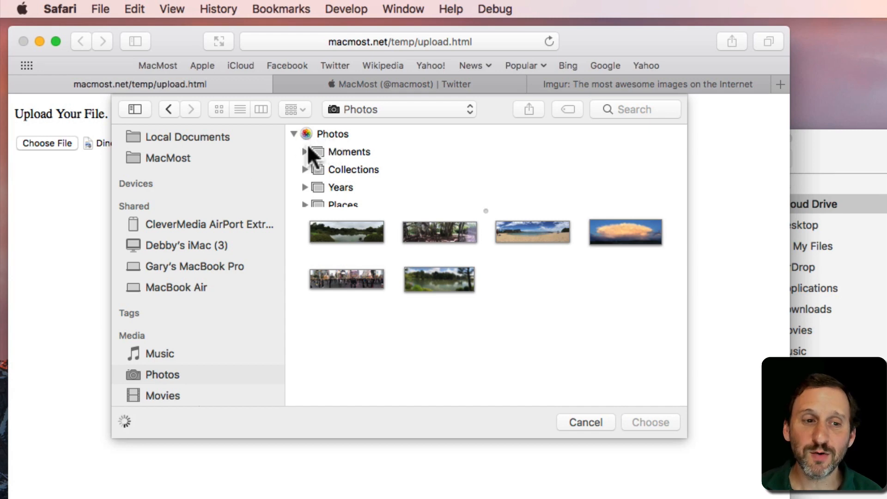
{"action": "mouse_move", "coordinate": [280, 380]}
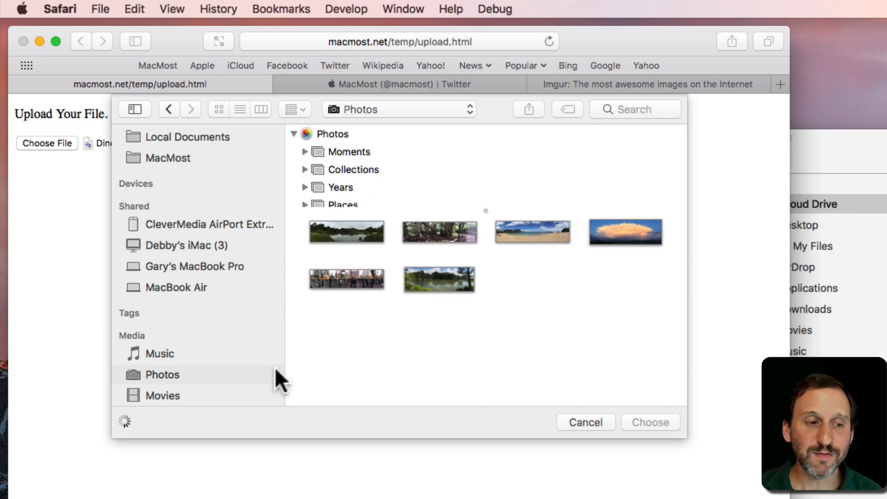
{"action": "mouse_move", "coordinate": [430, 192]}
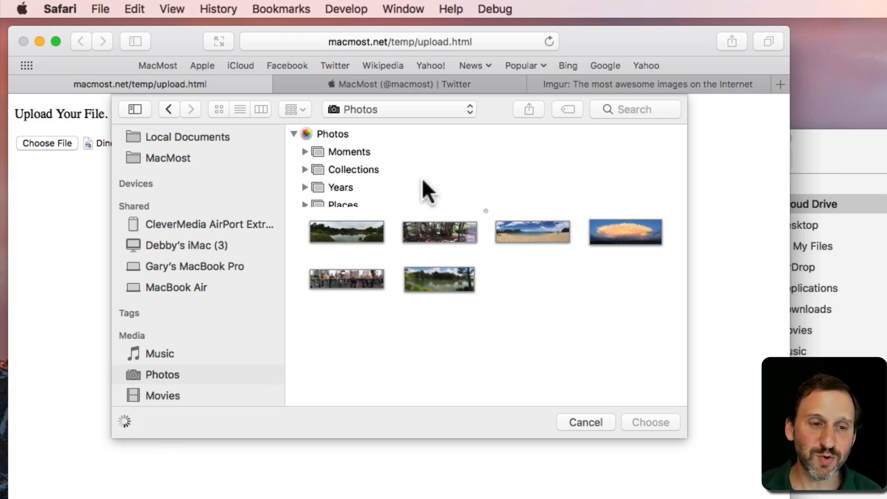
{"action": "scroll", "scroll_direction": "down", "scroll_amount": 3}
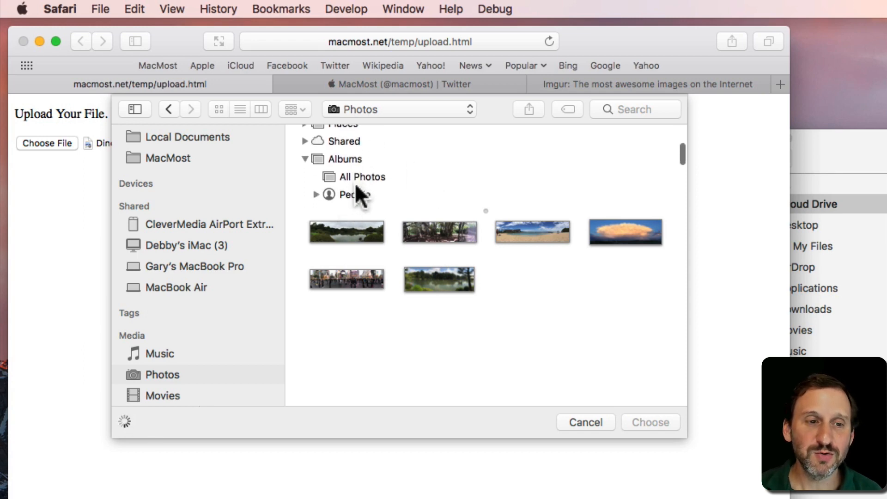
{"action": "scroll", "scroll_direction": "down", "scroll_amount": 3}
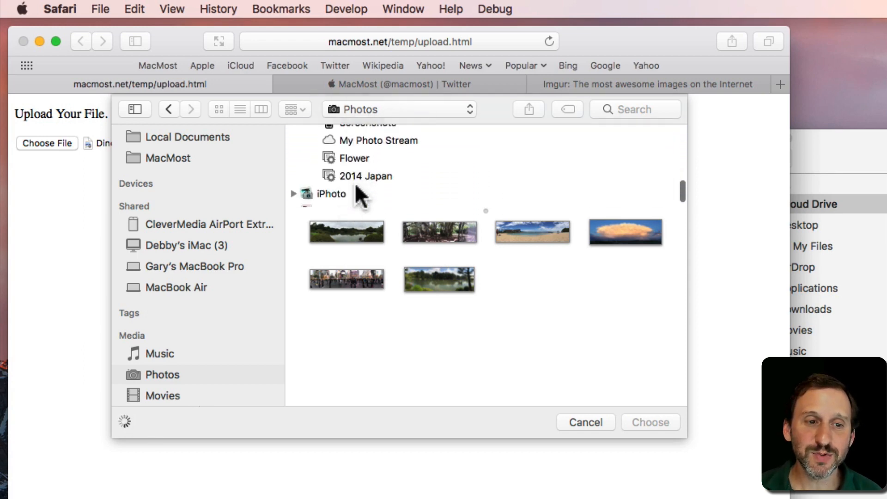
{"action": "left_click", "coordinate": [366, 163]}
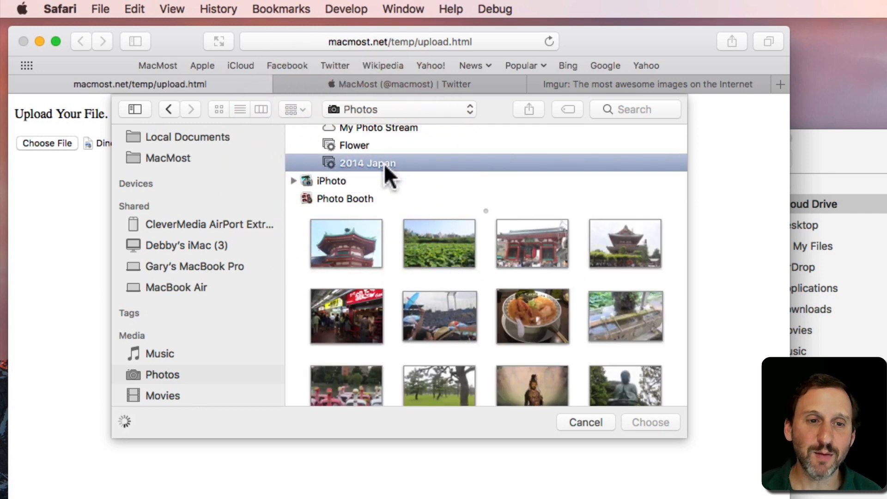
{"action": "scroll", "scroll_direction": "up", "scroll_amount": 3}
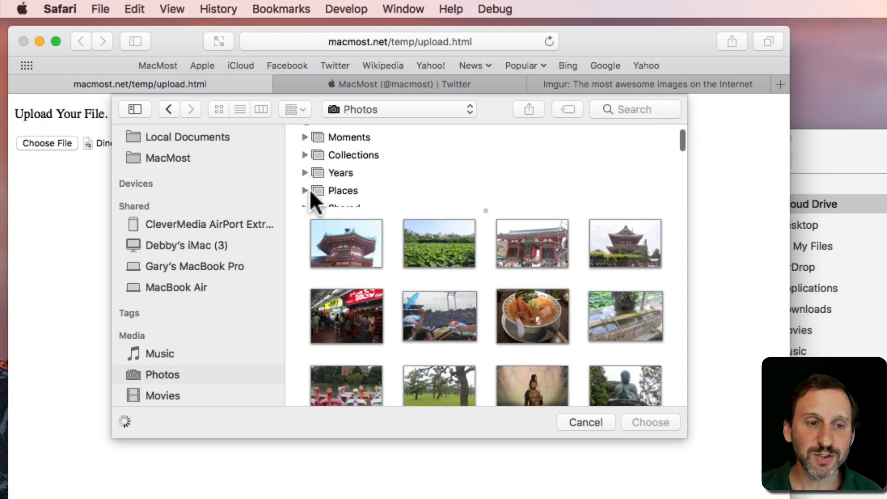
{"action": "scroll", "scroll_direction": "down", "scroll_amount": 3}
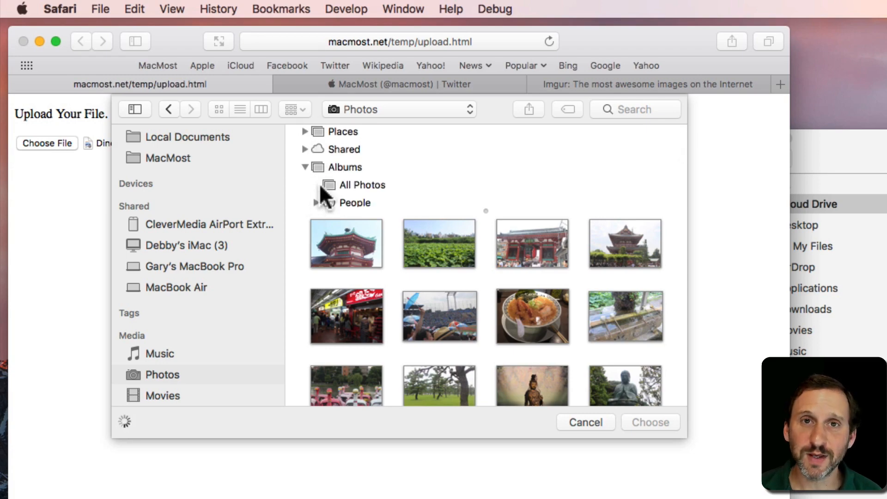
Step: Compose a new tweet on Twitter, peek at its photo picker at Project A, and cancel it
{"action": "left_click", "coordinate": [586, 422]}
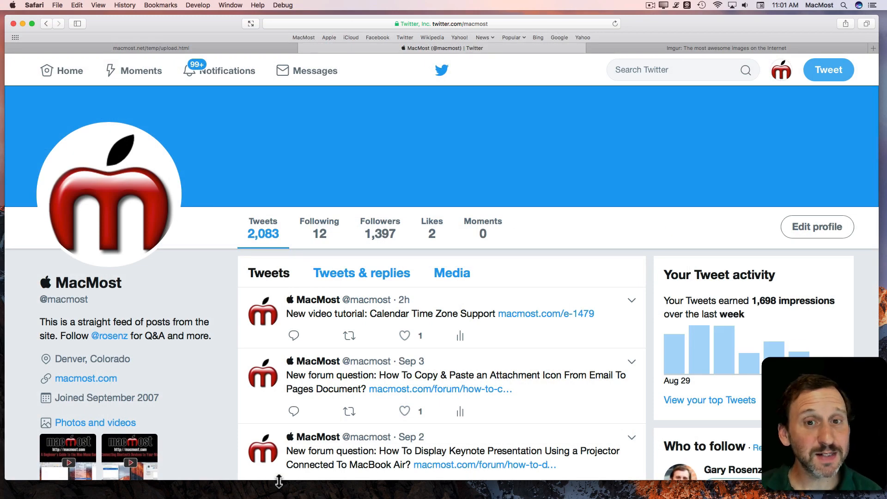
{"action": "left_click", "coordinate": [828, 69]}
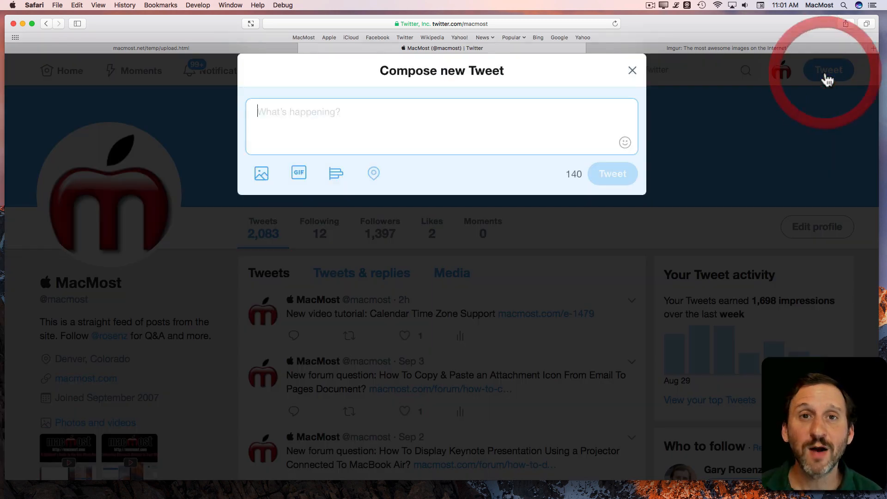
{"action": "mouse_move", "coordinate": [261, 173]}
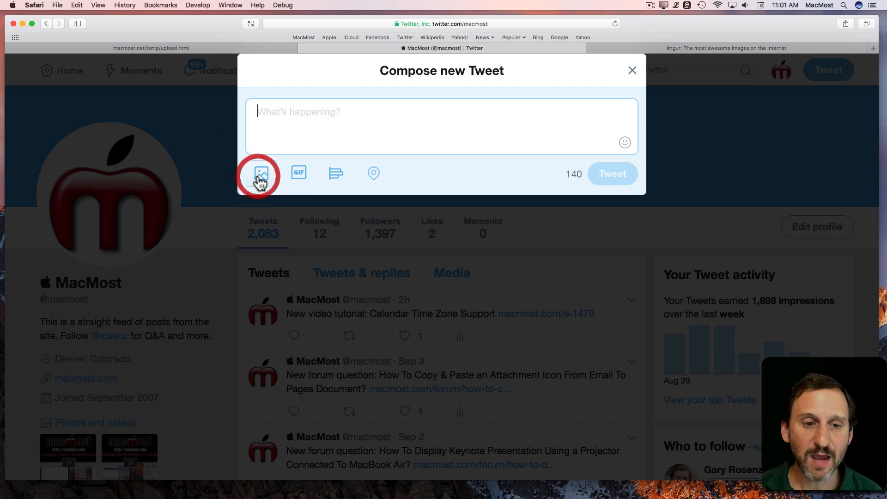
{"action": "left_click", "coordinate": [258, 174]}
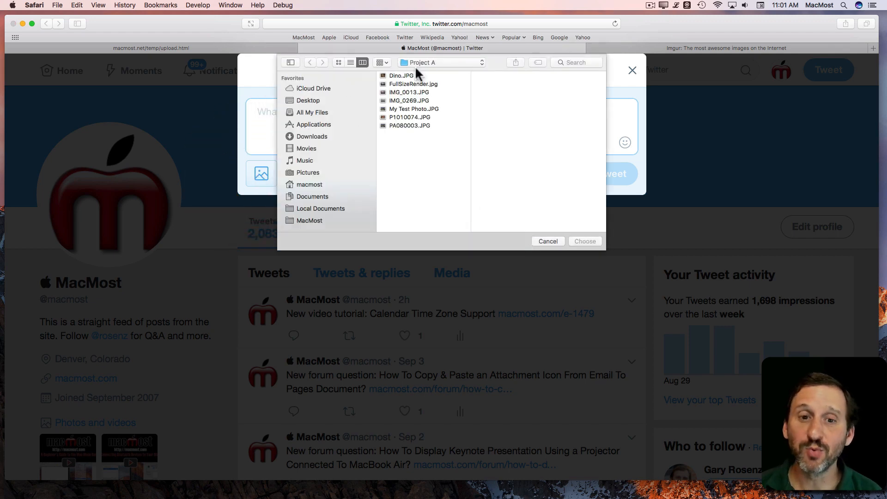
{"action": "left_click", "coordinate": [546, 241]}
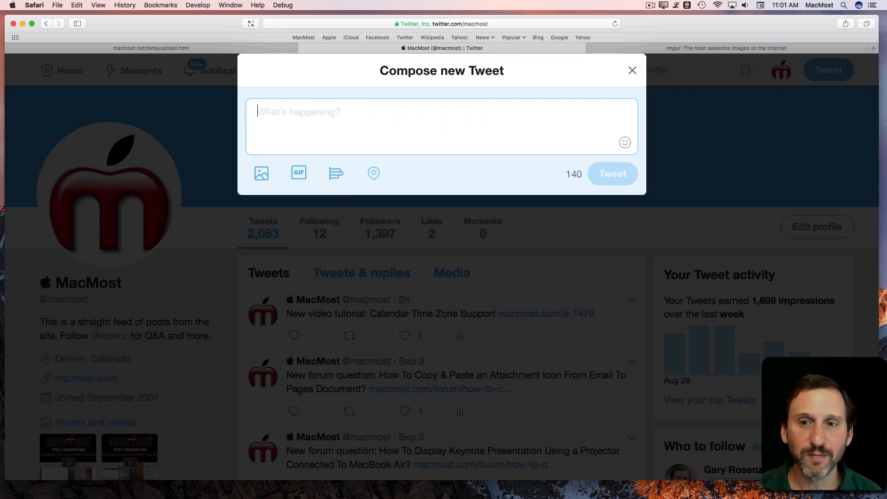
Step: Visit Imgur's new-post upload box unused, then return to the upload.html tab showing Dino.JPG
{"action": "left_click", "coordinate": [727, 47]}
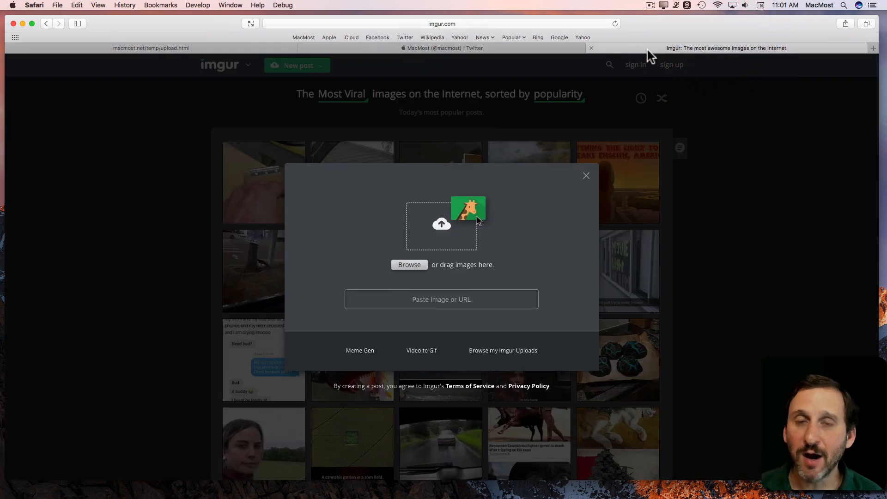
{"action": "mouse_move", "coordinate": [409, 264]}
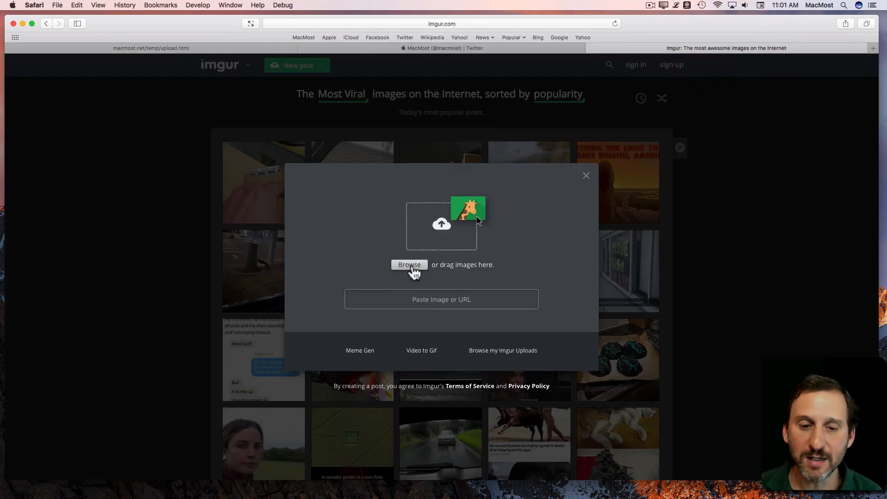
{"action": "mouse_move", "coordinate": [550, 246]}
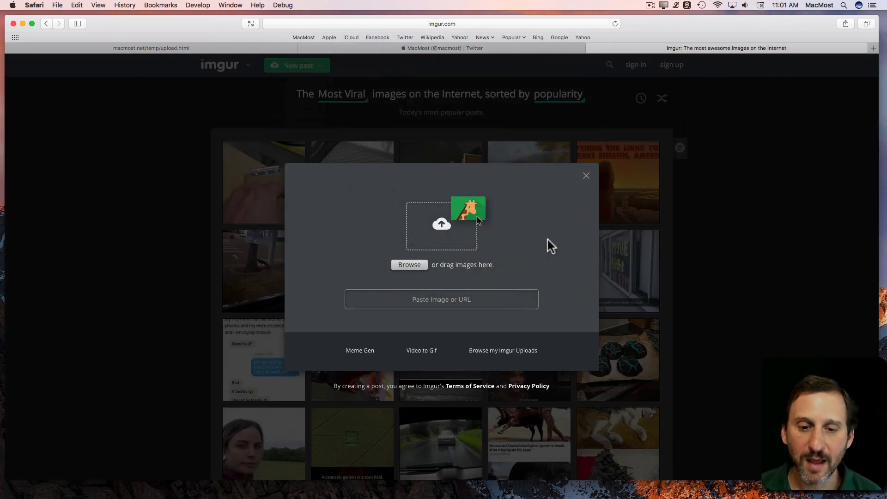
{"action": "mouse_move", "coordinate": [450, 280]}
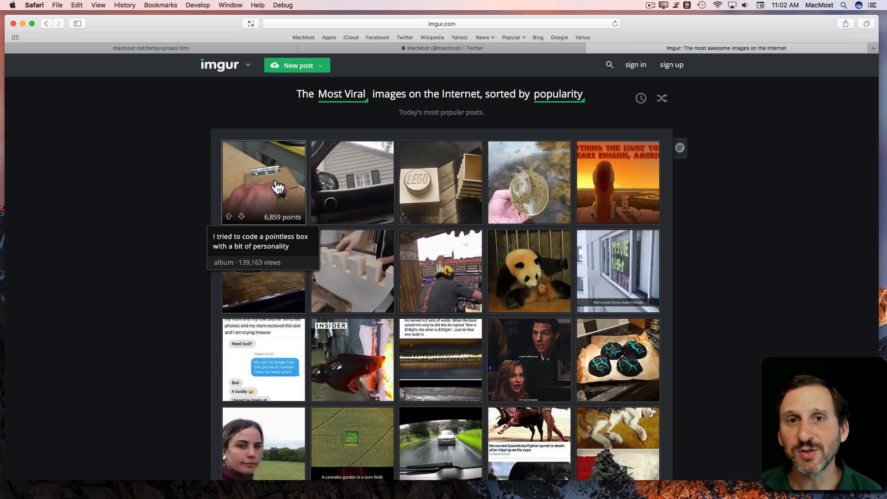
{"action": "mouse_move", "coordinate": [192, 48]}
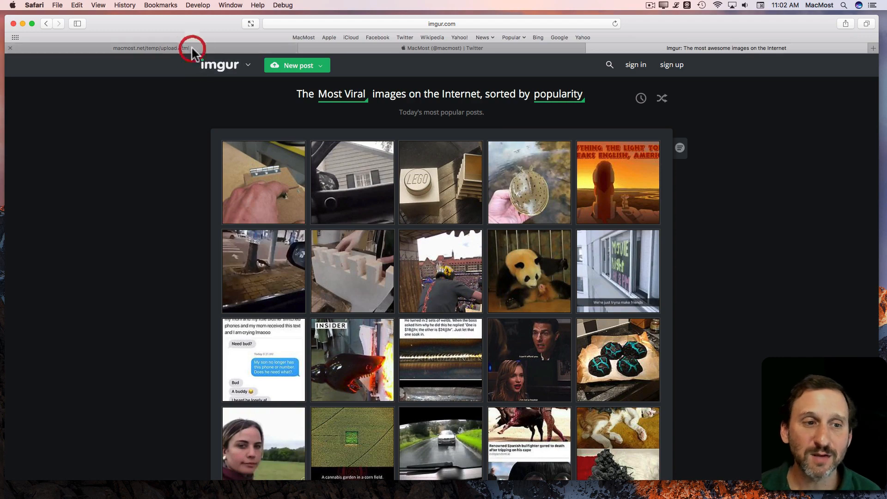
{"action": "left_click", "coordinate": [150, 47]}
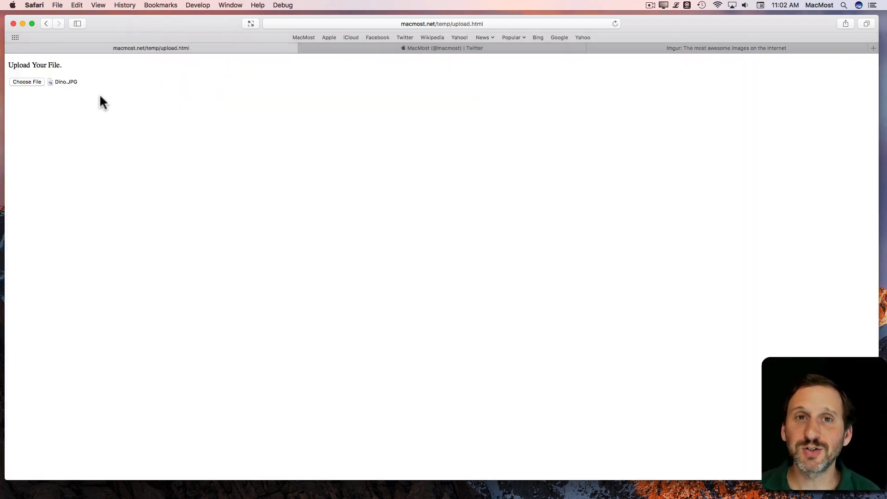